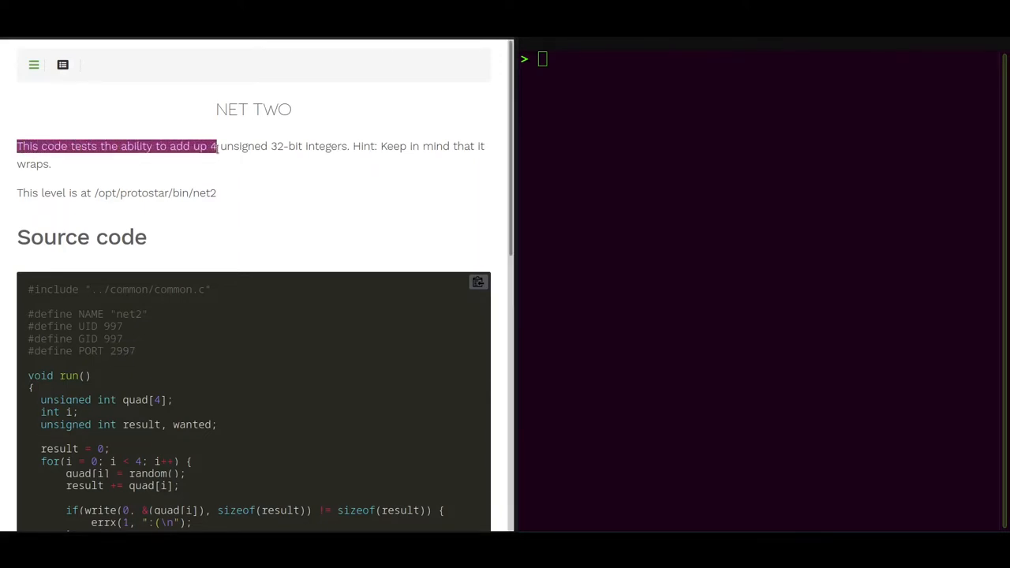
mouse_move(276, 156)
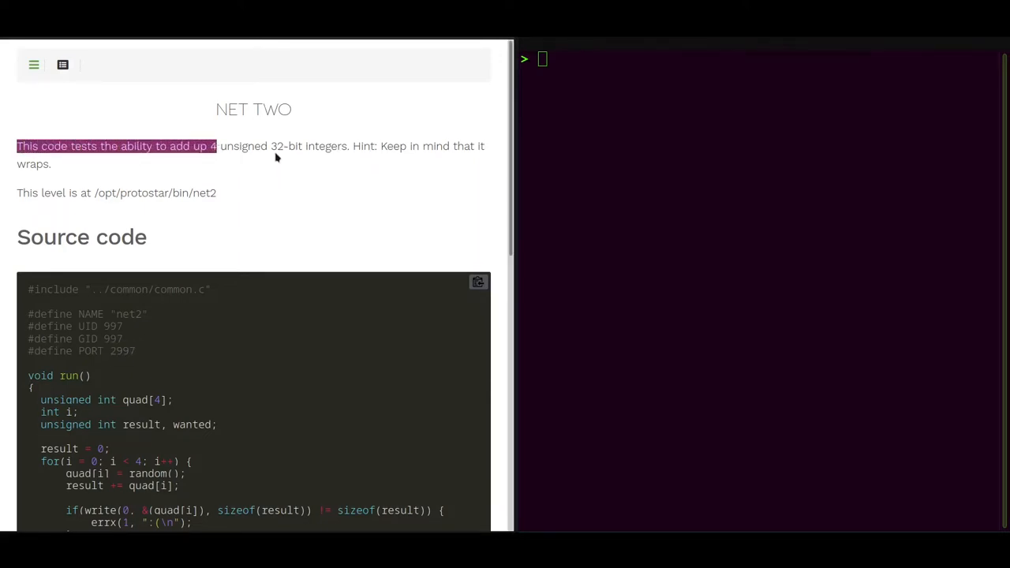
type("nc 192.168.0.250")
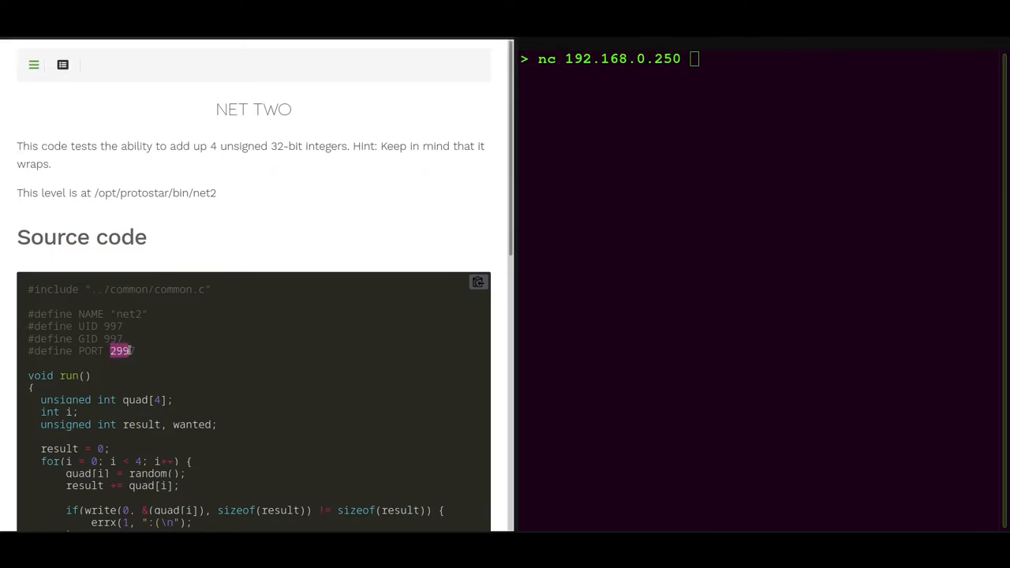
type("2997")
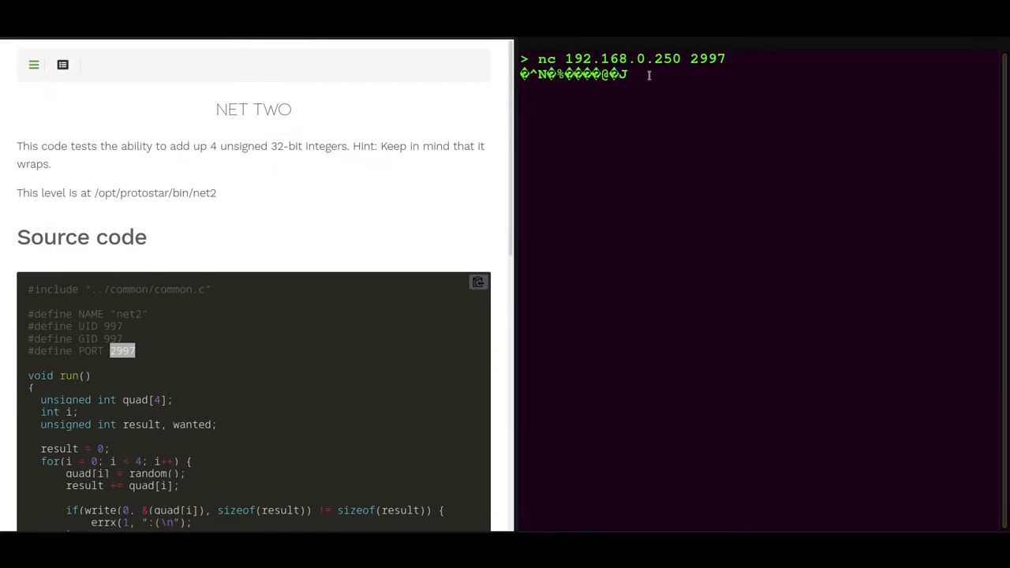